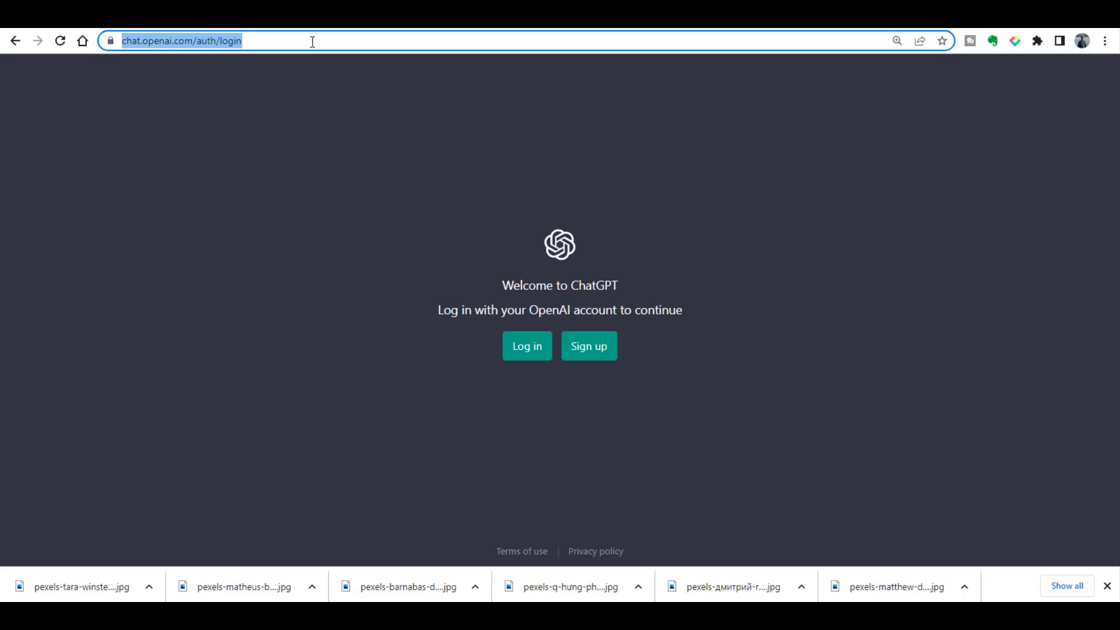
Step: Go to google.com and search for 'chatgpt' via the 'chat' suggestion
type("google.com")
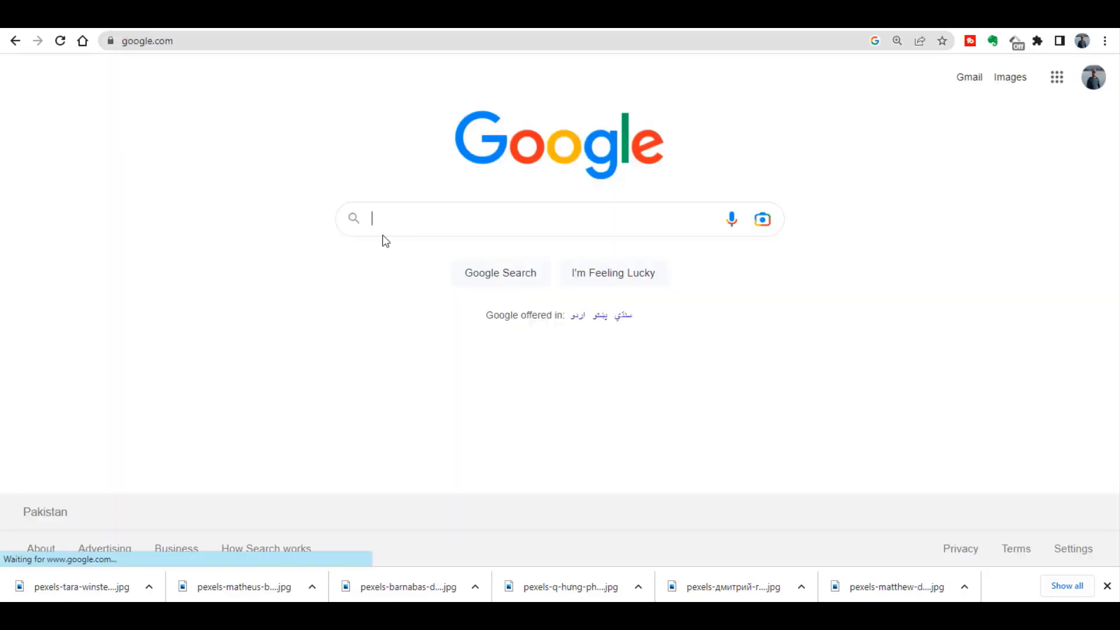
type("chat")
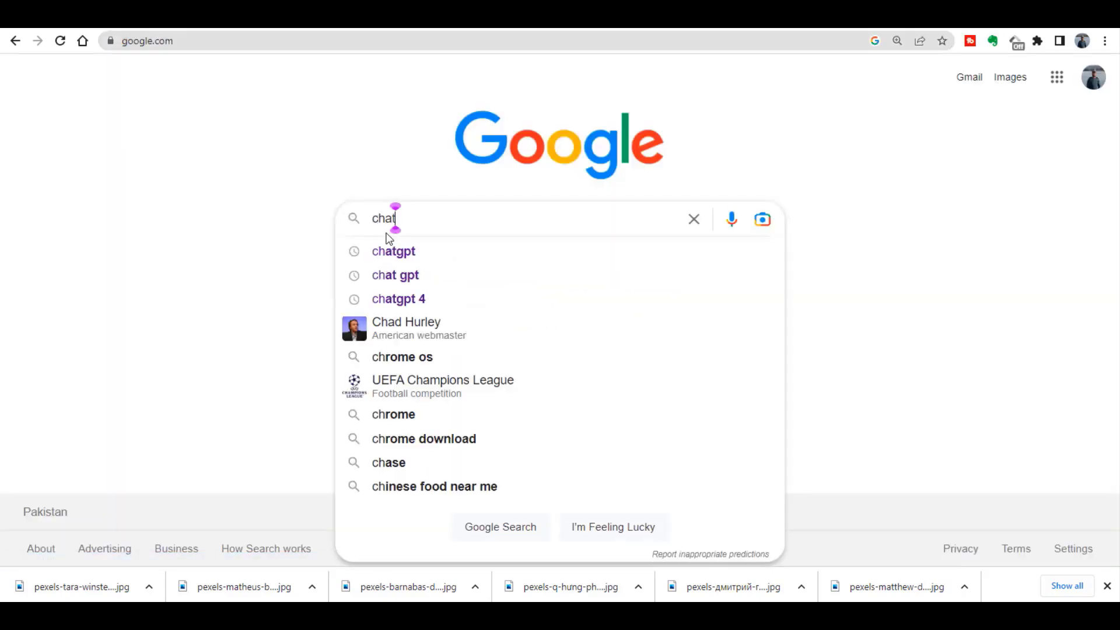
left_click(393, 251)
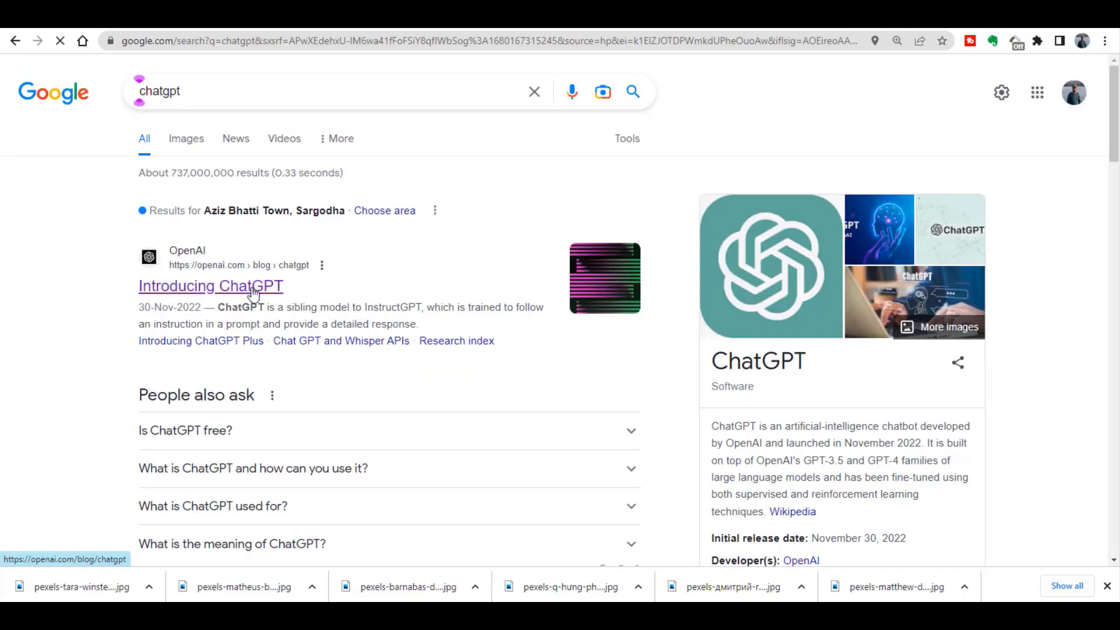
Step: Open OpenAI's 'Introducing ChatGPT' result and continue through 'Try ChatGPT' to the welcome screen
left_click(210, 286)
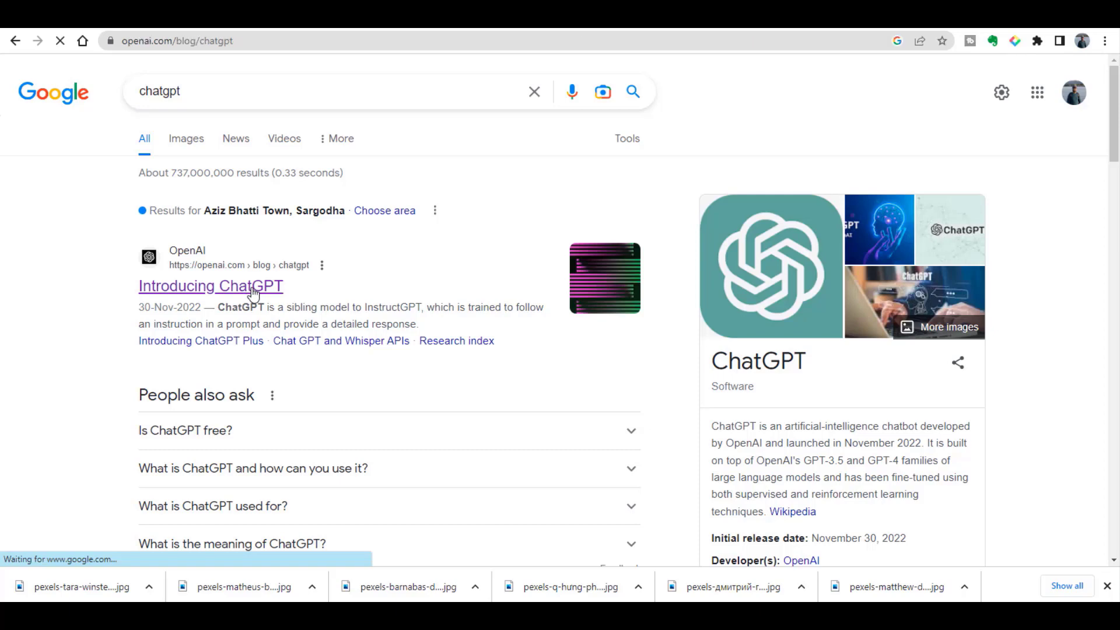
left_click(210, 286)
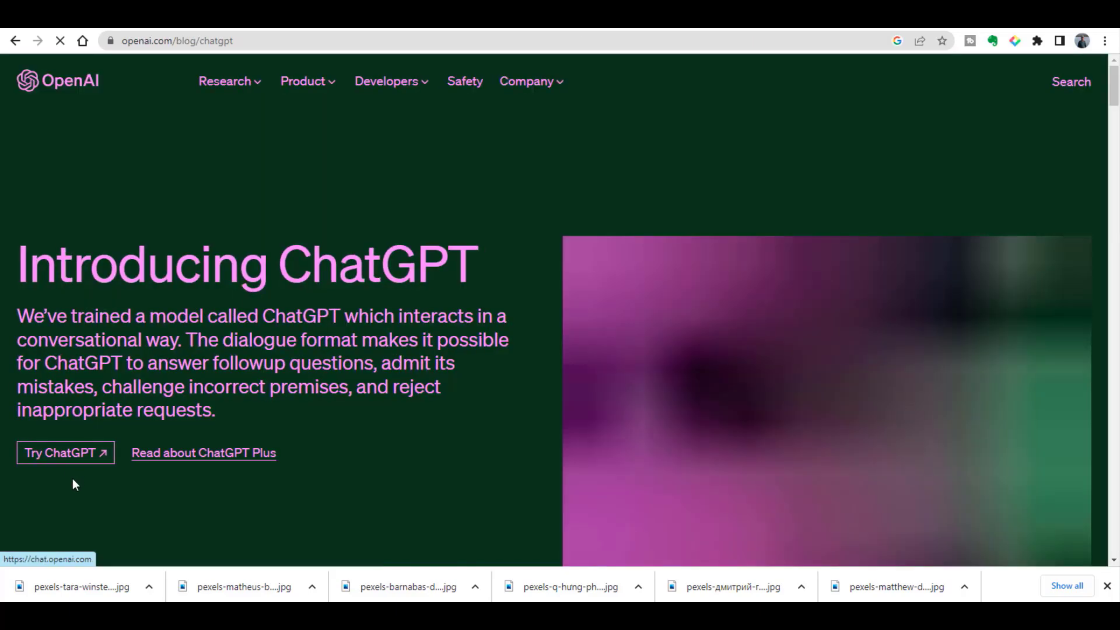
left_click(65, 453)
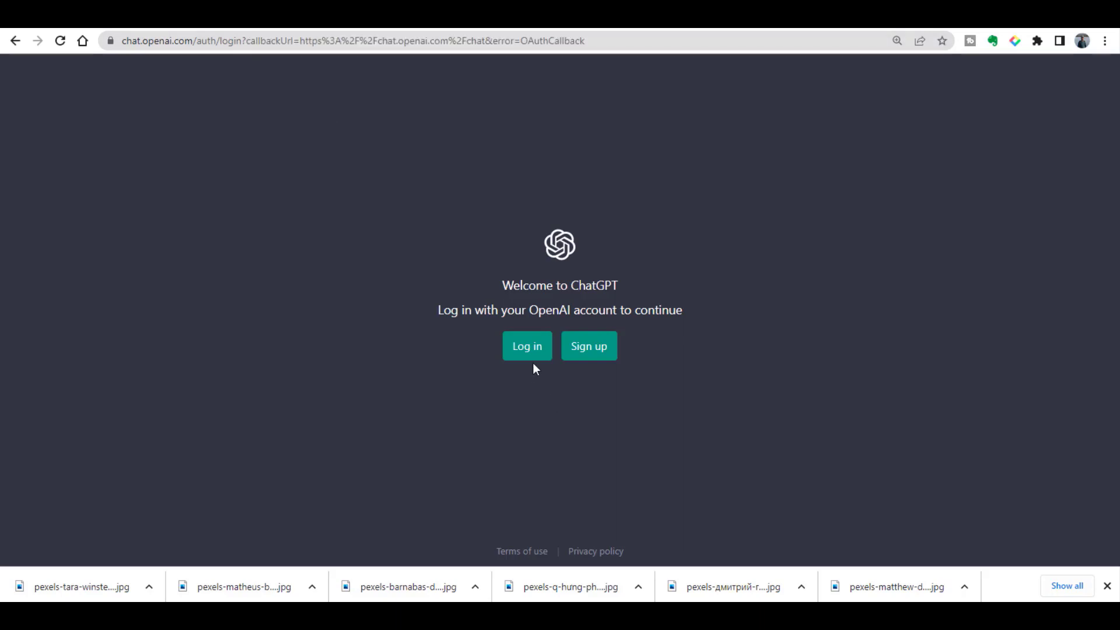
mouse_move(588, 346)
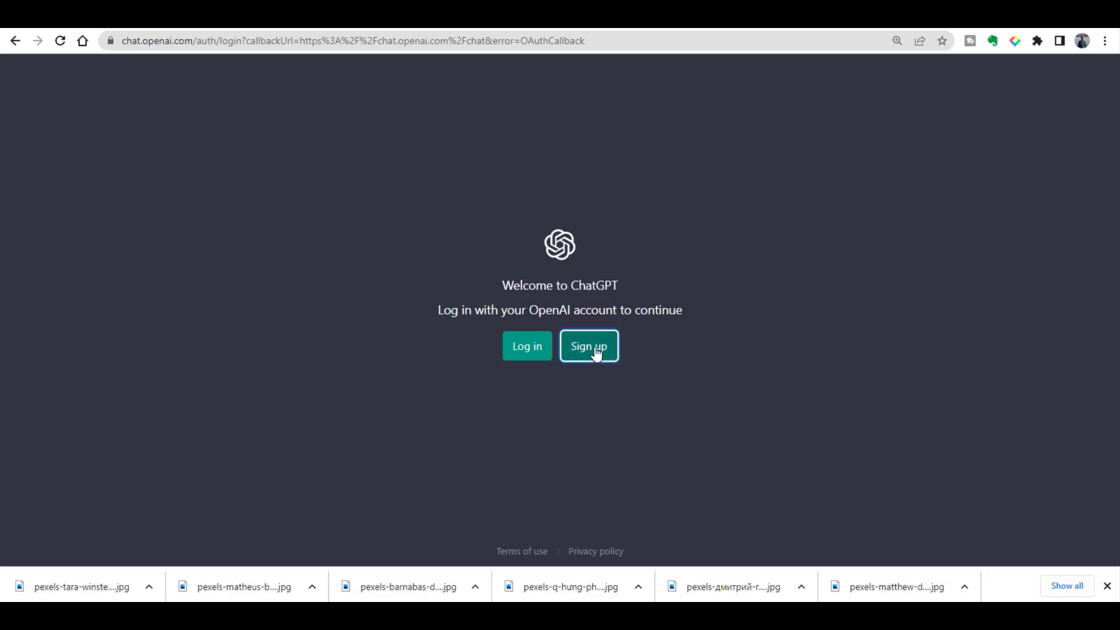
Step: Choose 'Sign up' to reach the 'Create your account' form
left_click(588, 346)
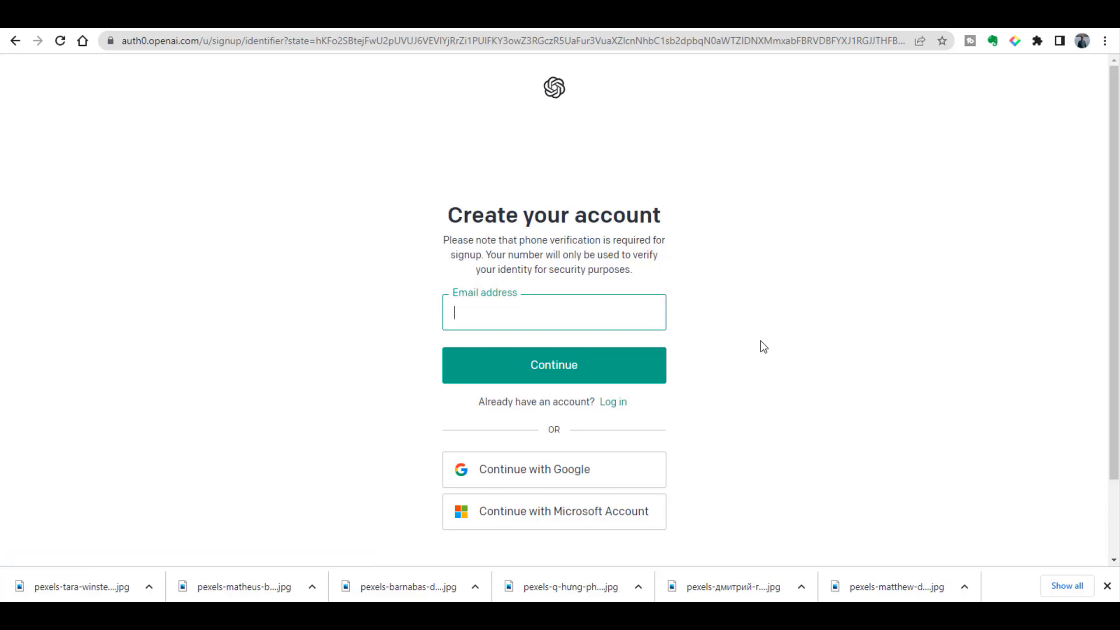
mouse_move(626, 435)
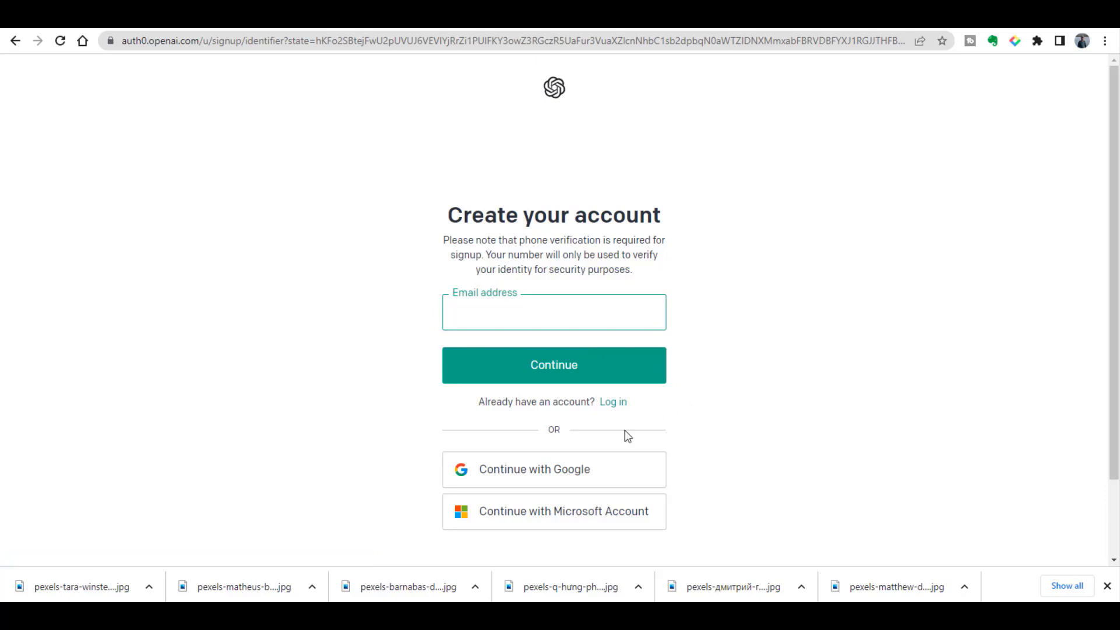
mouse_move(553, 469)
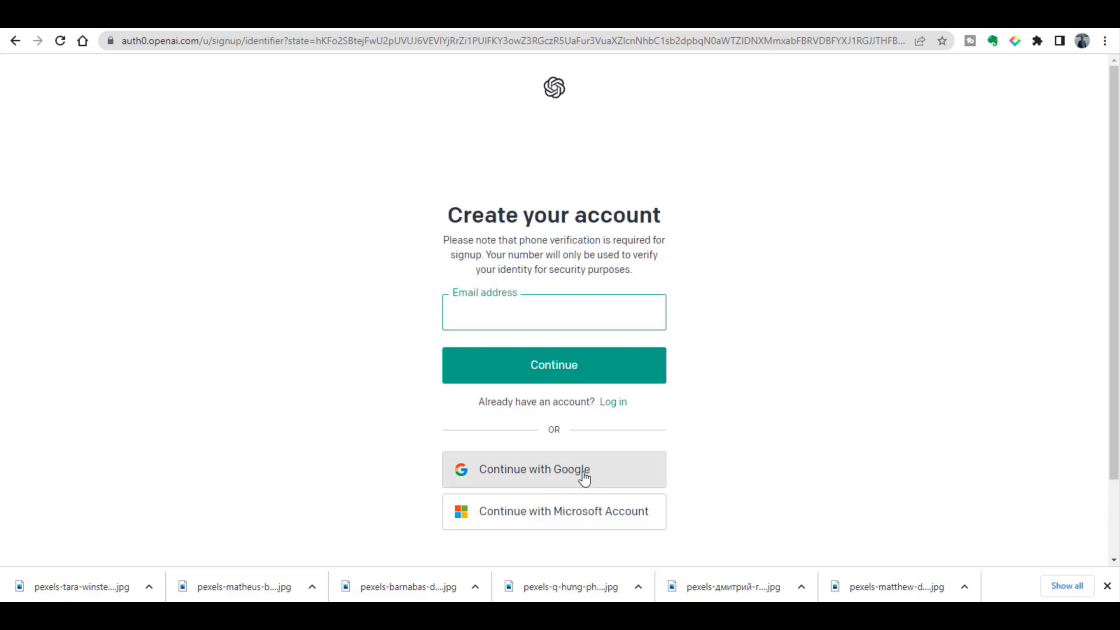
mouse_move(569, 475)
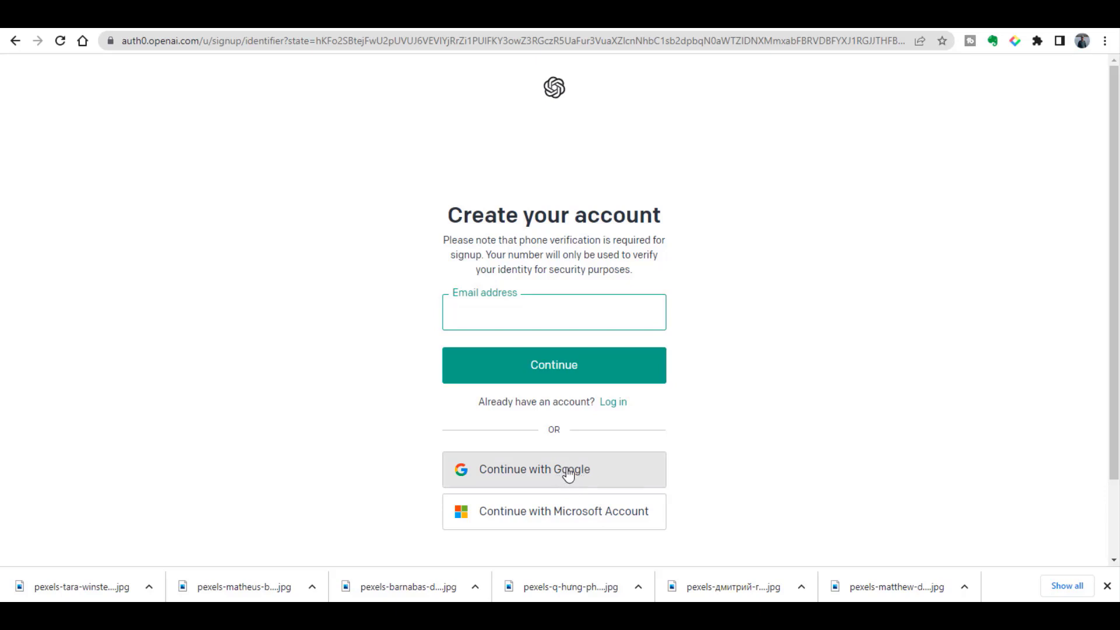
Step: Pick the Google account to sign up to openai.com with
left_click(553, 469)
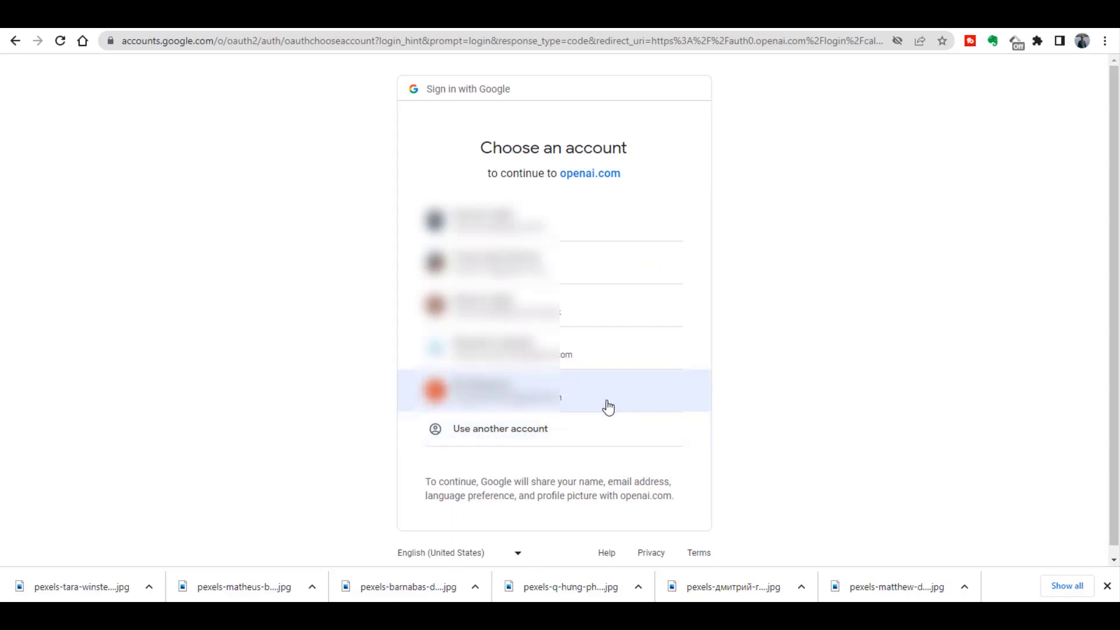
mouse_move(604, 312)
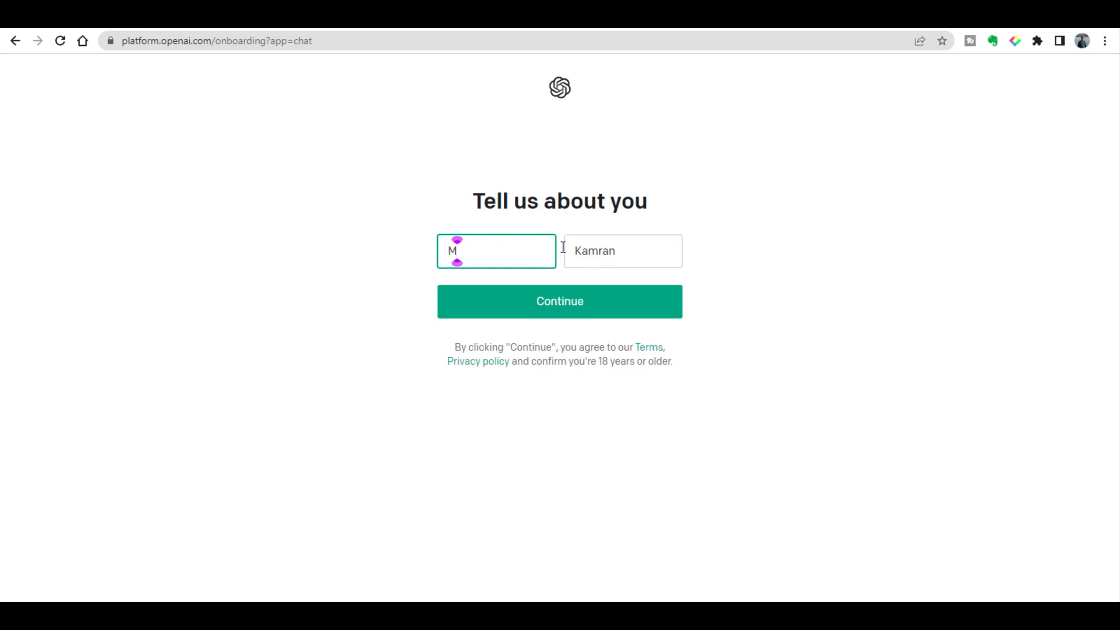
Step: Fill in the first and last name on 'Tell us about you' and continue
left_click(622, 251)
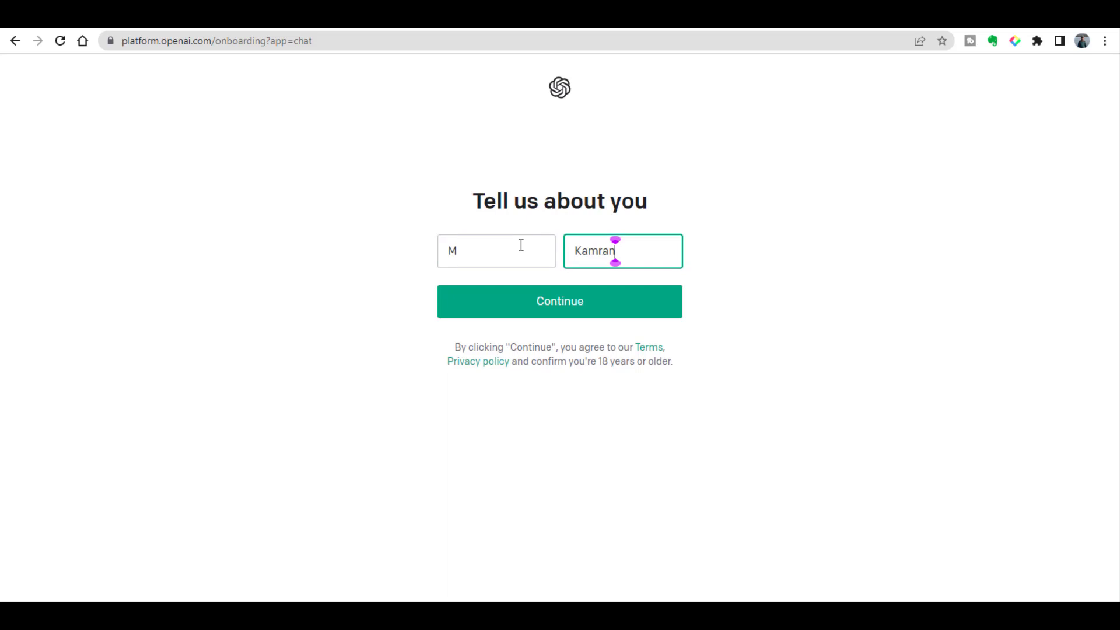
left_click(559, 301)
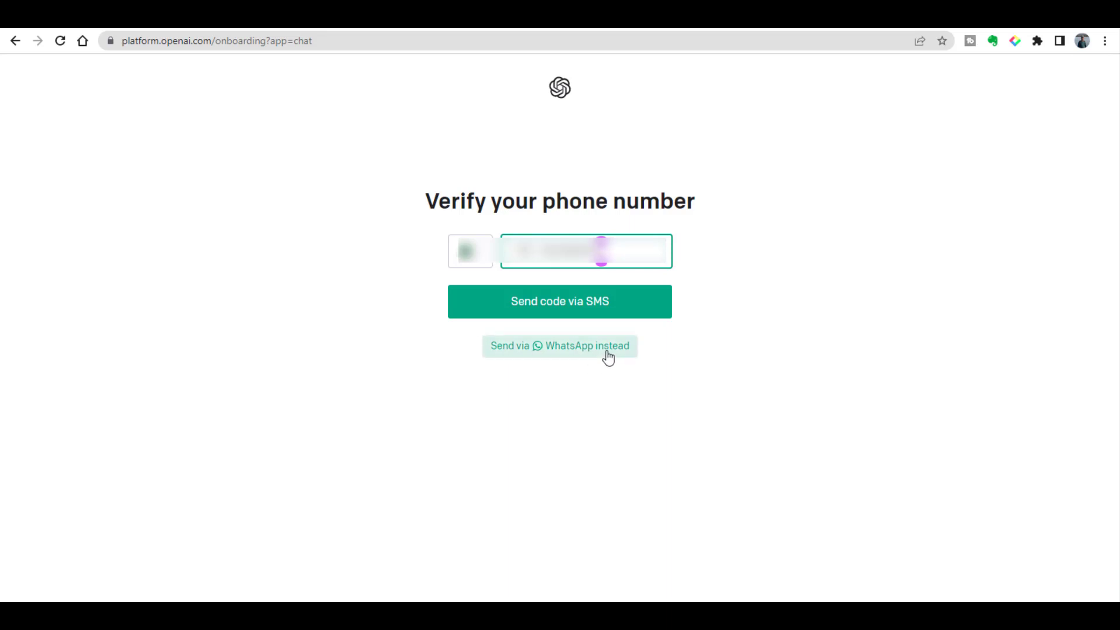
Step: Request the phone verification code to be sent via WhatsApp instead
left_click(559, 301)
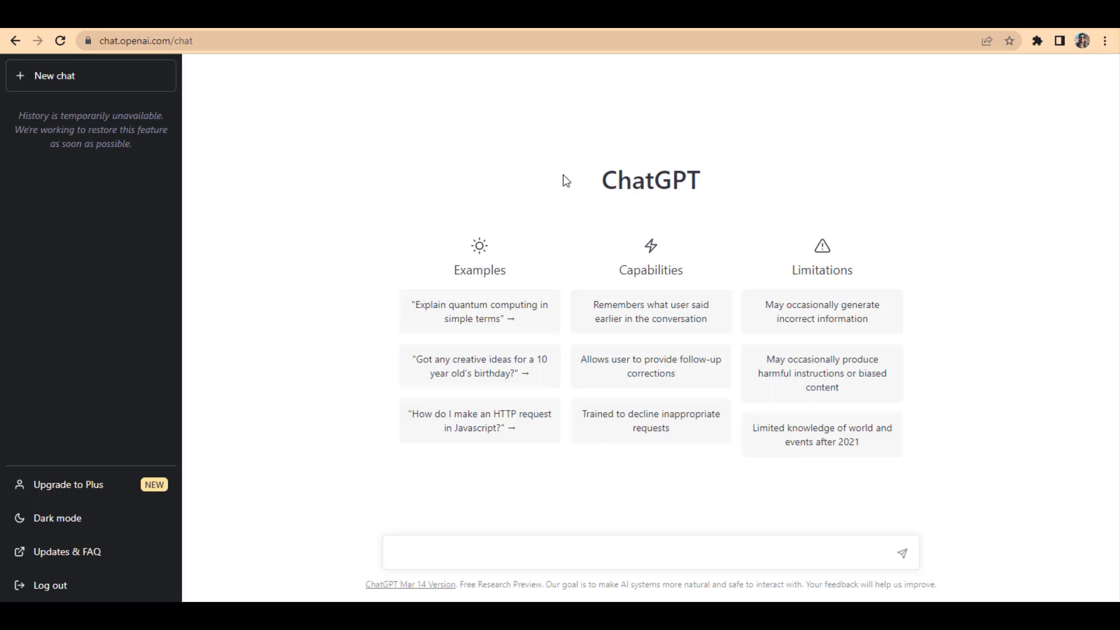
Step: Focus the message box of the new account's fresh ChatGPT conversation
left_click(471, 552)
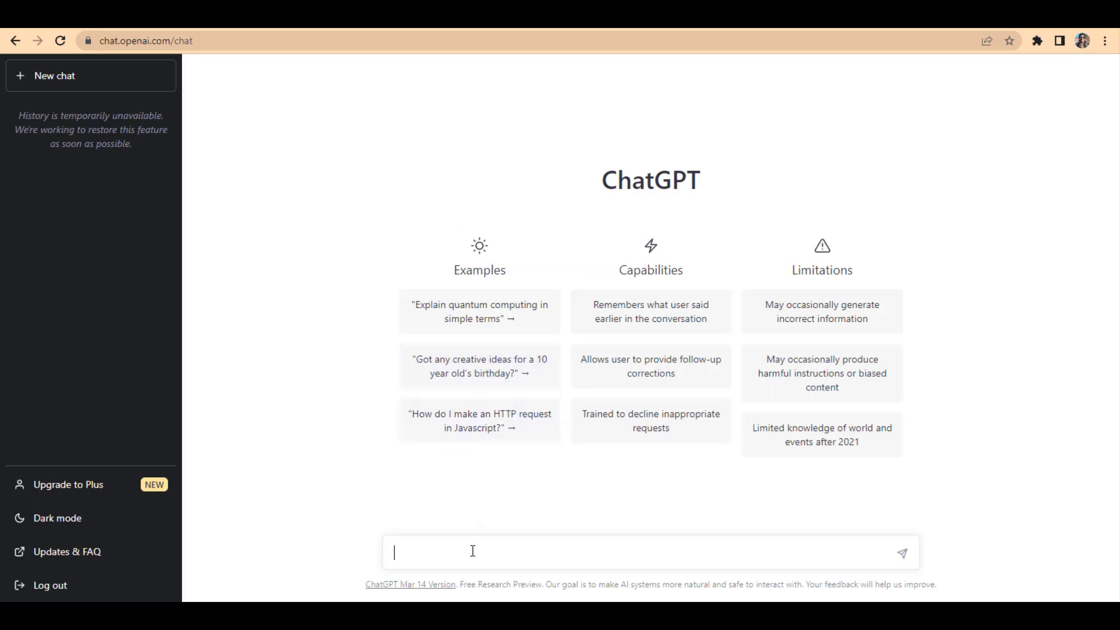